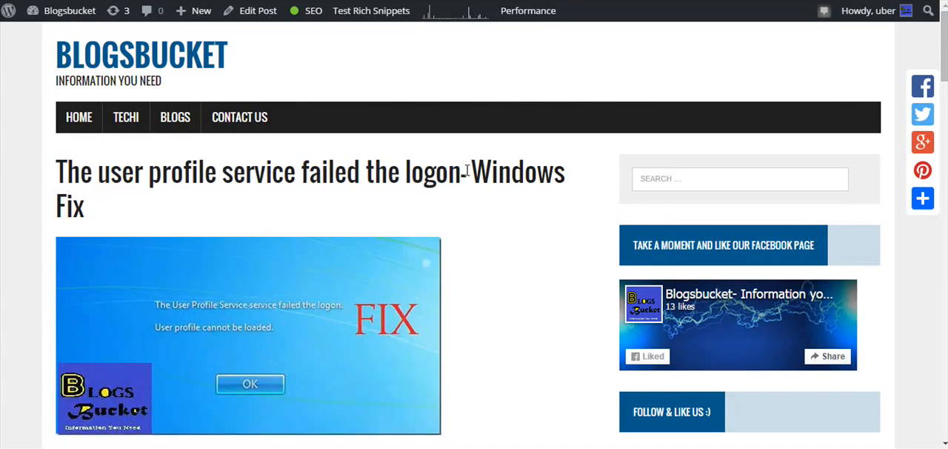
# - From the desktop, search for 'regedit' in the Search charm to launch Registry Editor
pyautogui.doubleClick(68, 172)
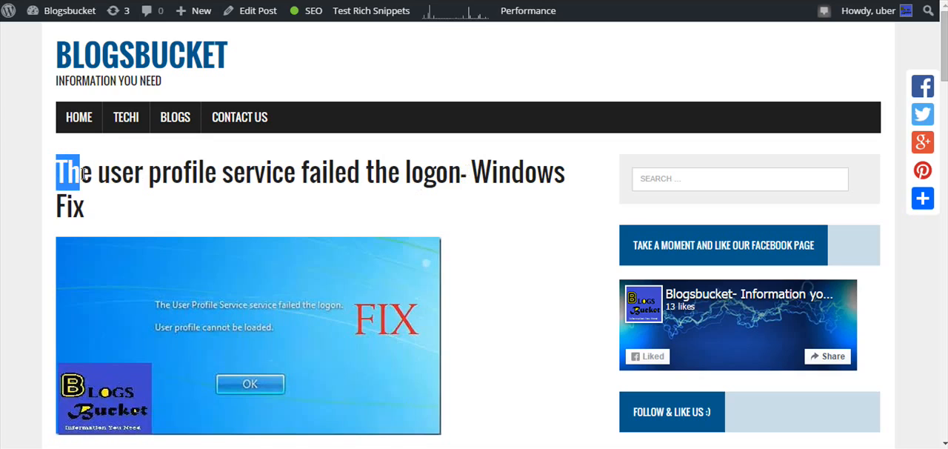
pyautogui.moveTo(77, 172); pyautogui.dragTo(308, 172)
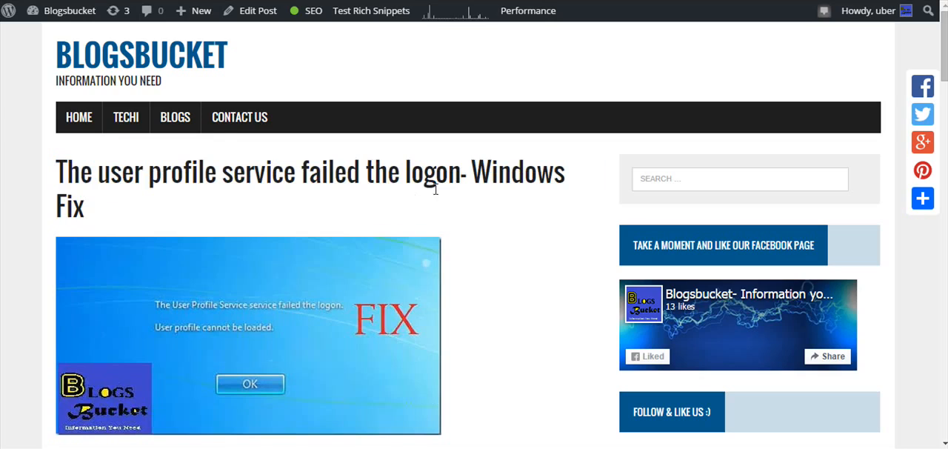
pyautogui.moveTo(644, 83)
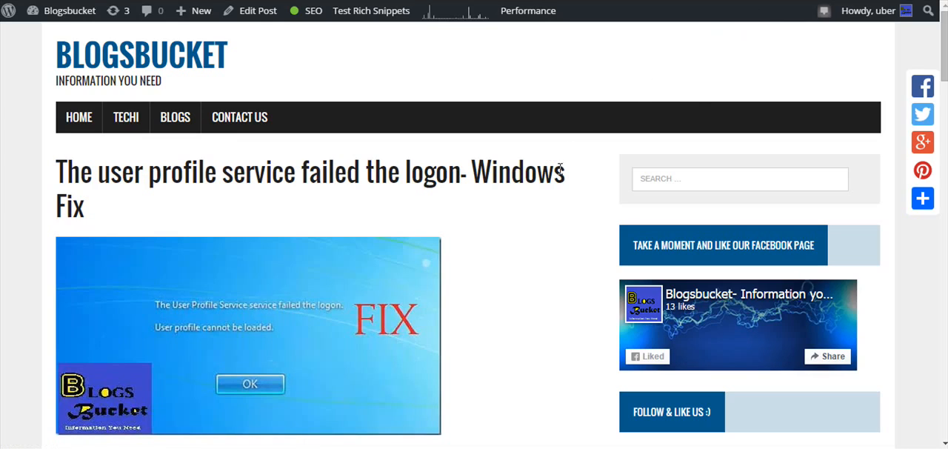
pyautogui.moveTo(747, 110)
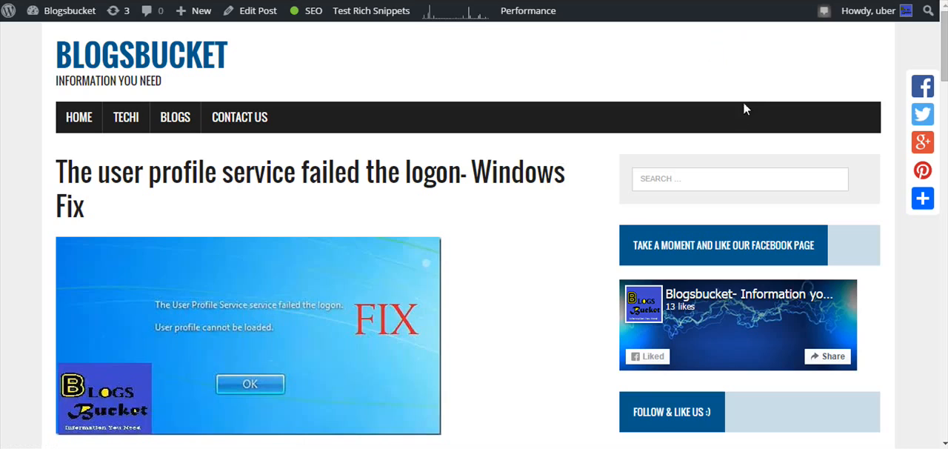
pyautogui.moveTo(743, 106)
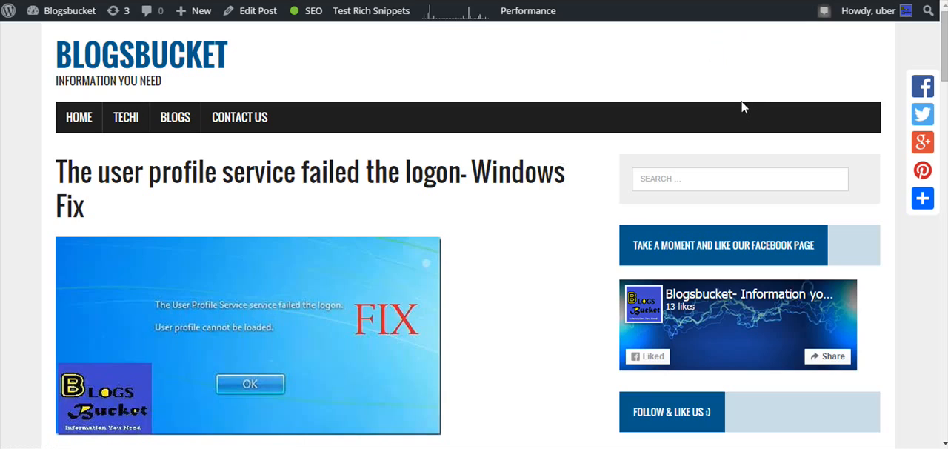
pyautogui.moveTo(700, 123)
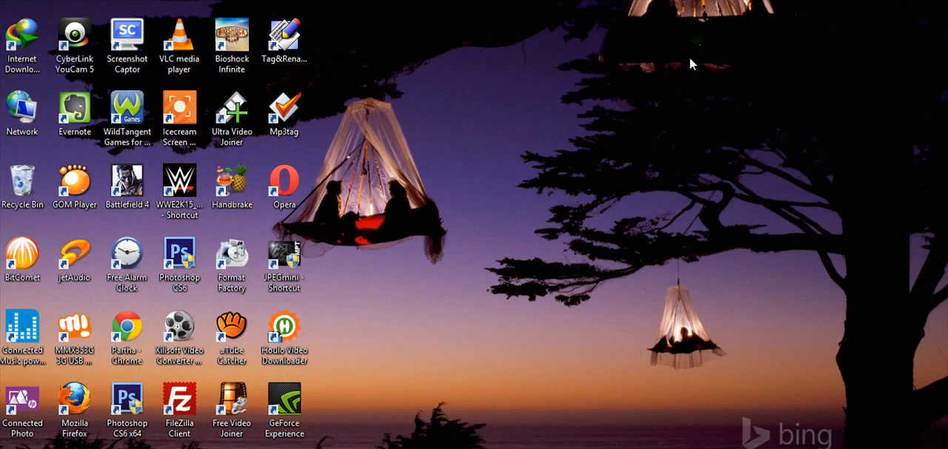
pyautogui.moveTo(708, 18)
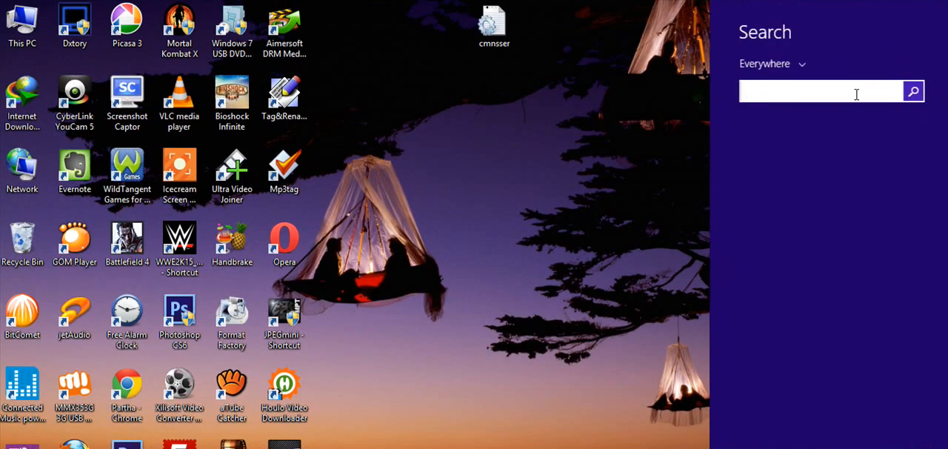
pyautogui.write('reg')
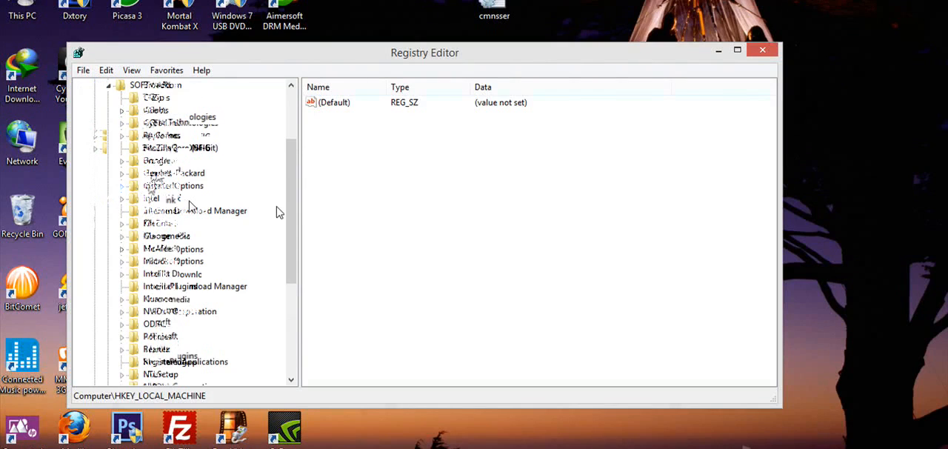
# - Scroll the HKEY_LOCAL_MACHINE\SOFTWARE\Microsoft tree down to the Windows NT key and expand it
pyautogui.scroll(-3)
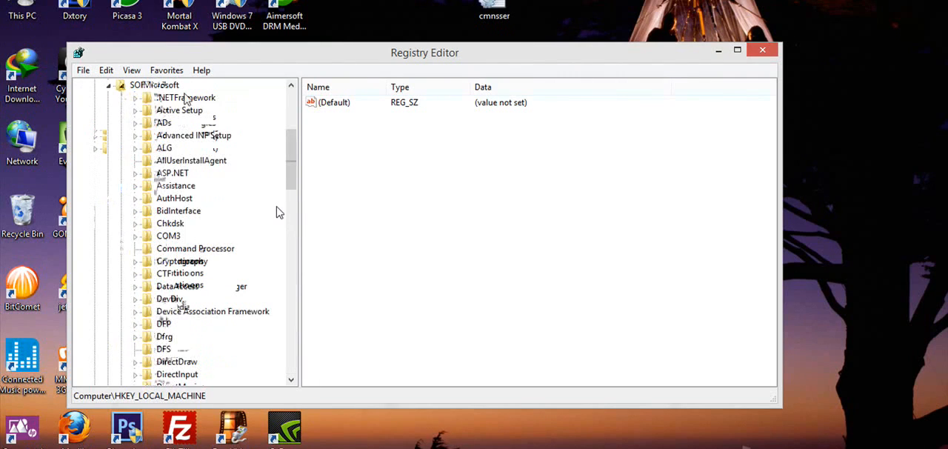
pyautogui.scroll(-3)
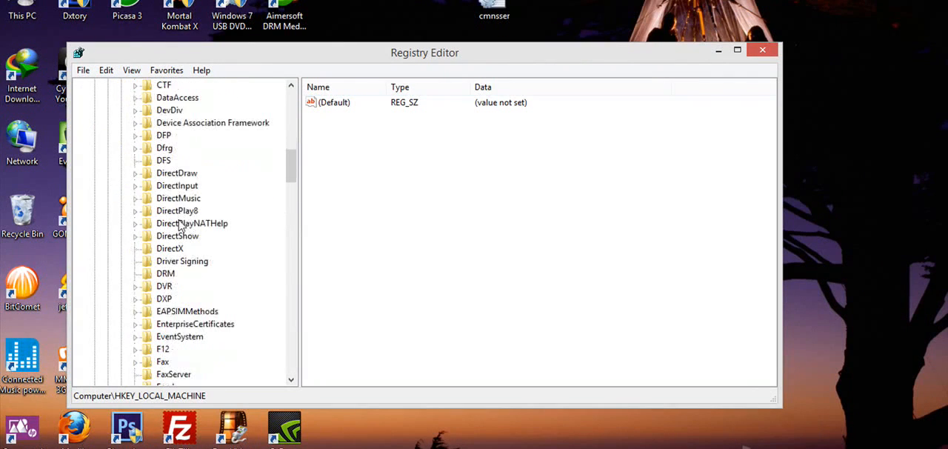
pyautogui.scroll(-3)
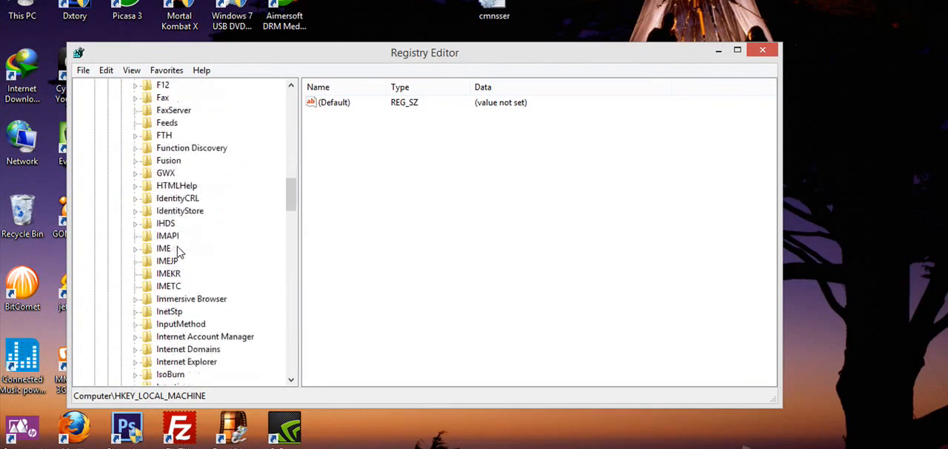
pyautogui.scroll(-3)
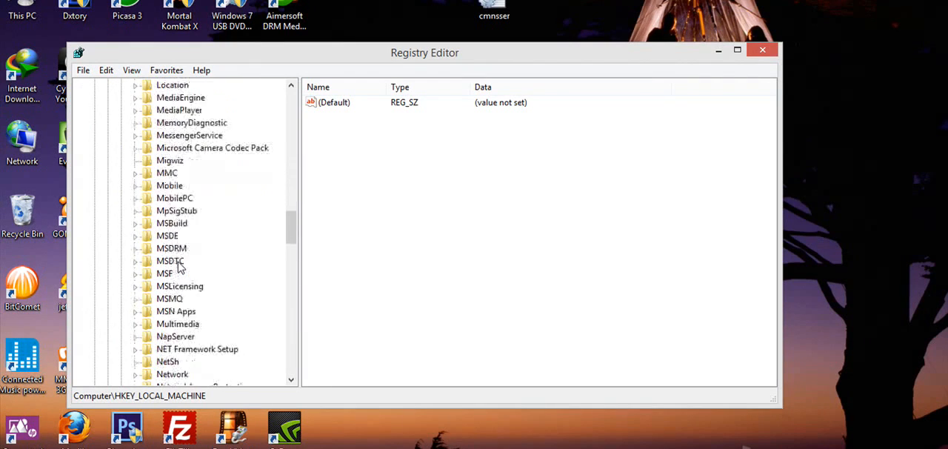
pyautogui.scroll(-3)
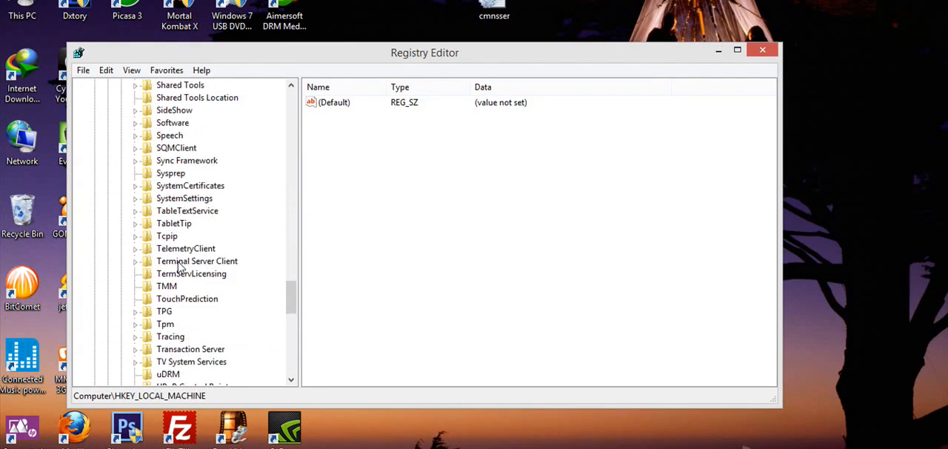
pyautogui.scroll(-3)
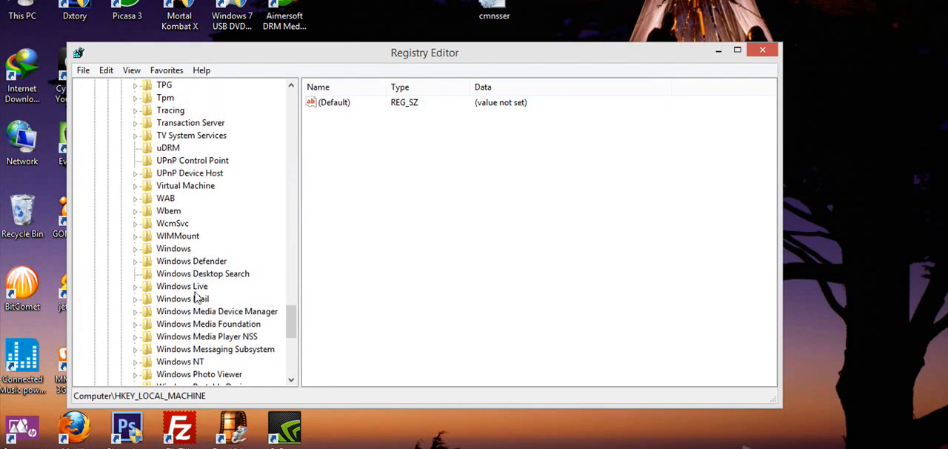
pyautogui.click(135, 249)
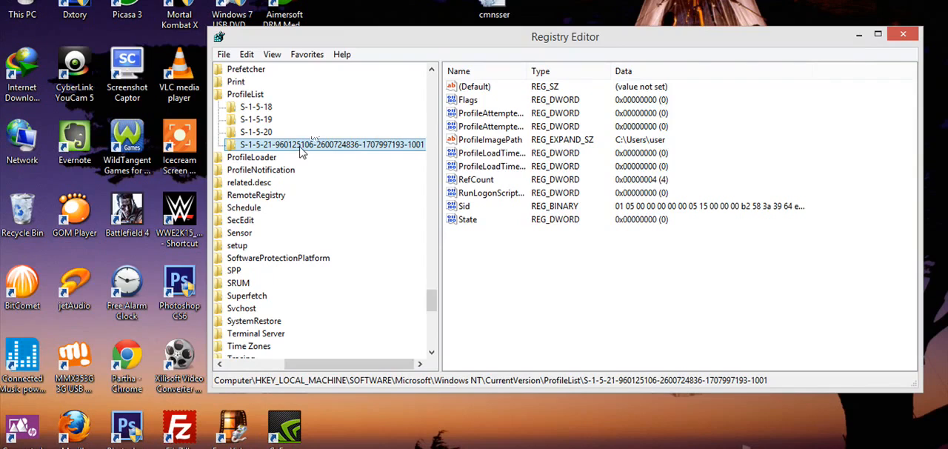
pyautogui.moveTo(314, 183)
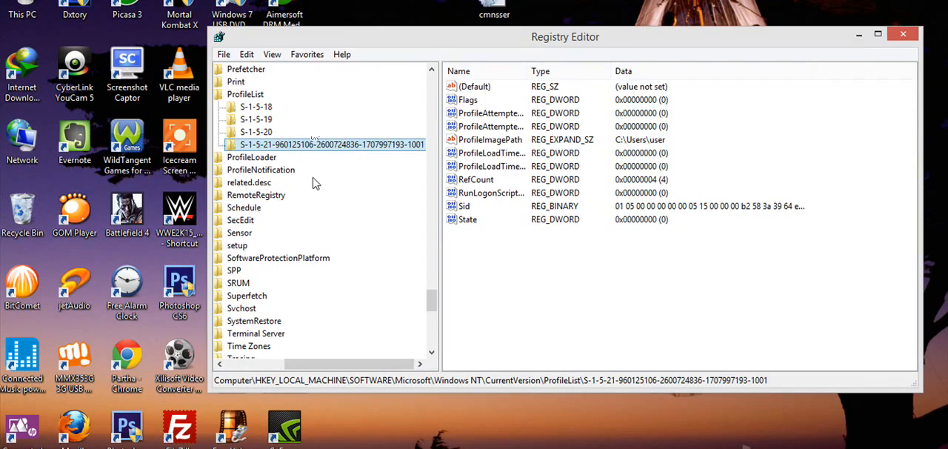
pyautogui.moveTo(311, 145)
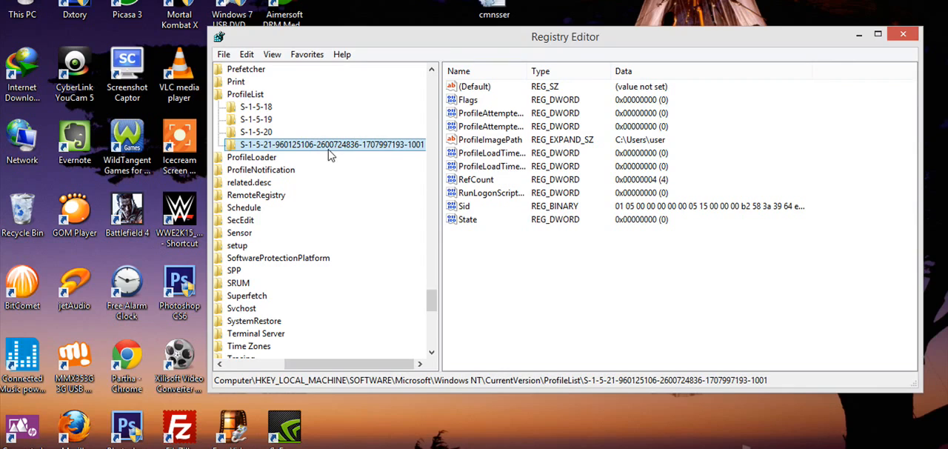
pyautogui.moveTo(353, 151)
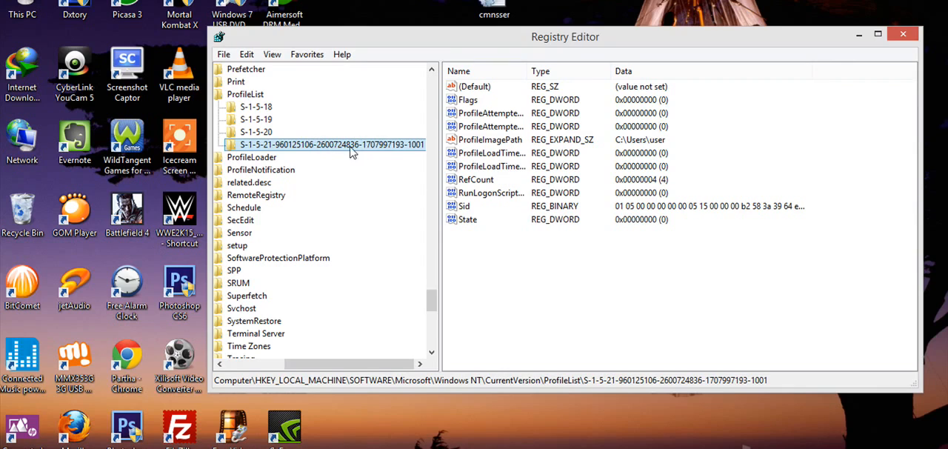
pyautogui.moveTo(403, 201)
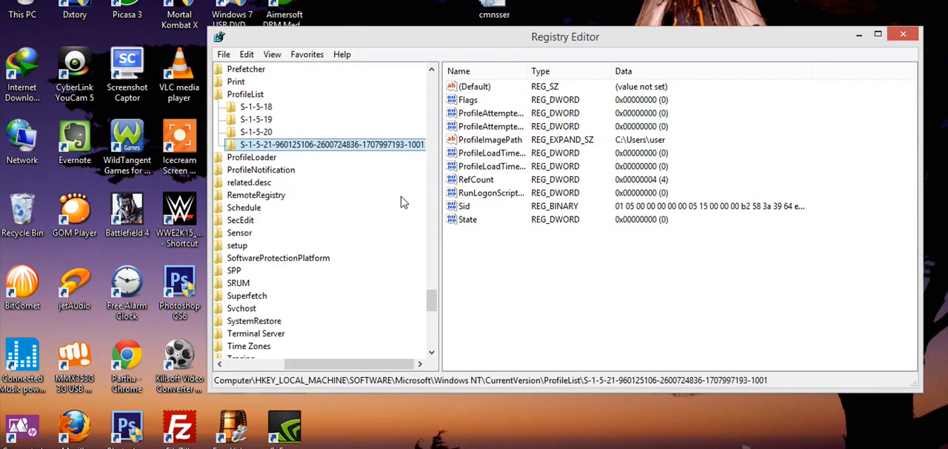